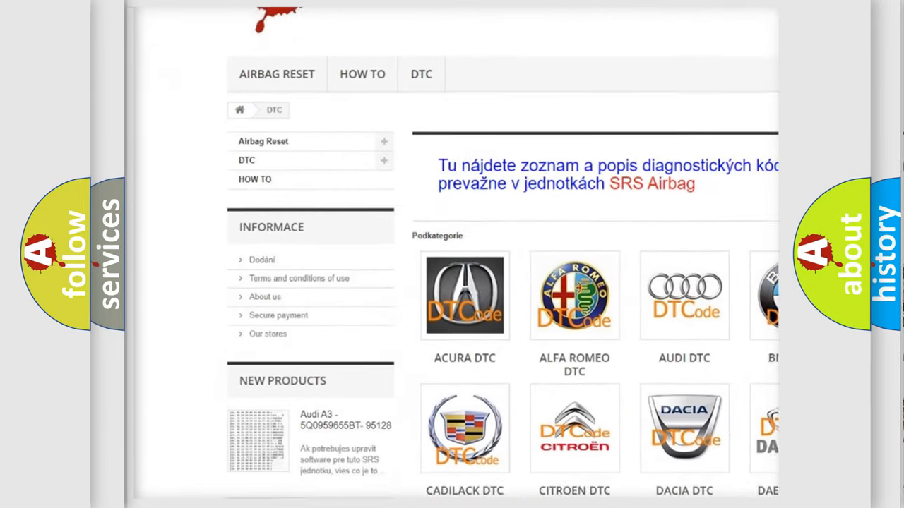
{"action": "scroll", "scroll_direction": "down", "scroll_amount": 3}
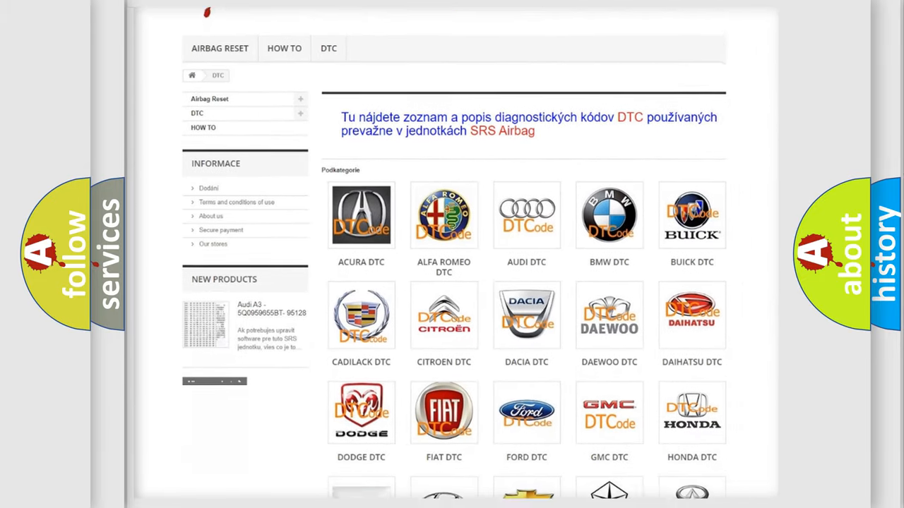
{"action": "scroll", "scroll_direction": "down", "scroll_amount": 3}
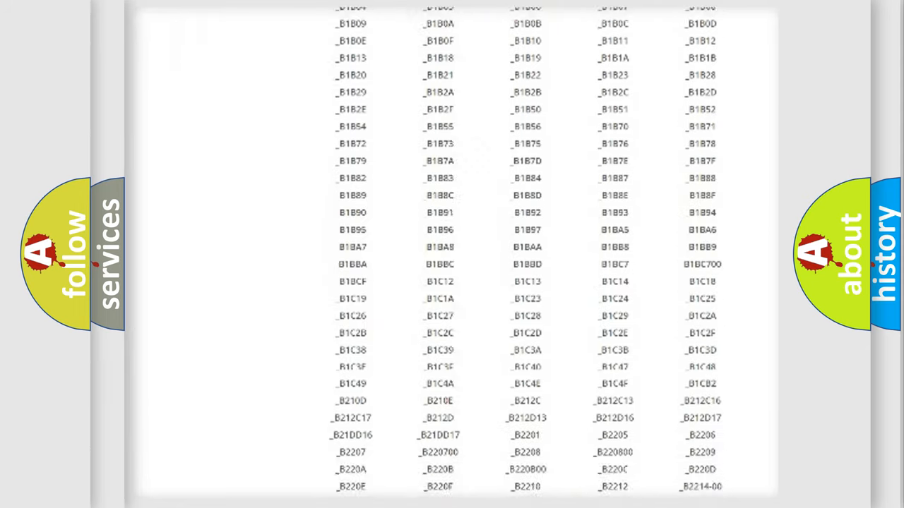
{"action": "scroll", "scroll_direction": "down", "scroll_amount": 3}
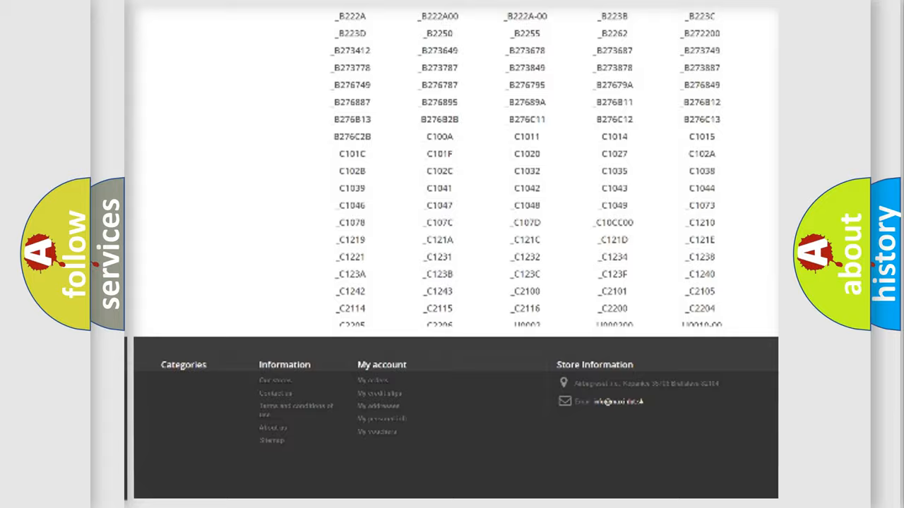
{"action": "scroll", "scroll_direction": "up", "scroll_amount": 3}
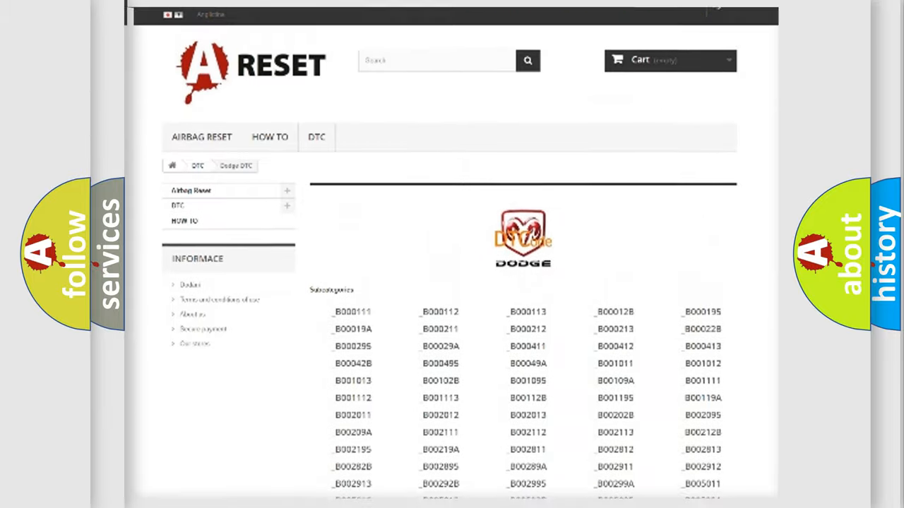